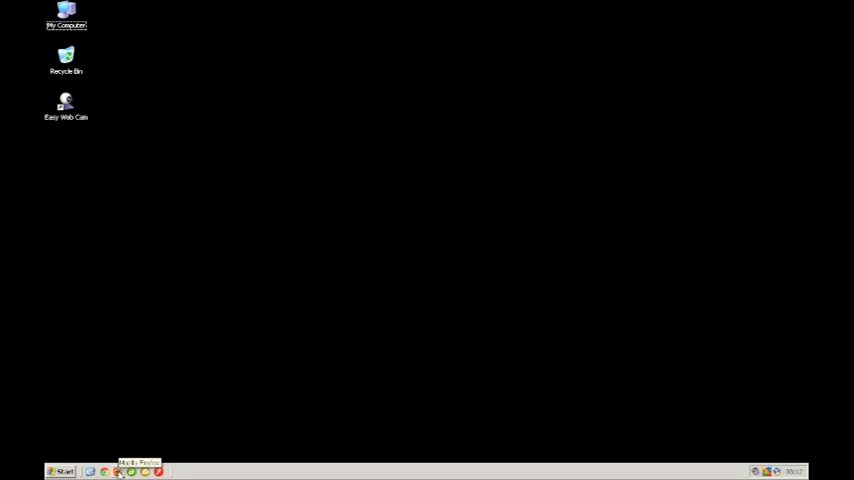
Launch Mozilla Firefox from the Quick Launch bar.
{"action": "left_click", "coordinate": [118, 471]}
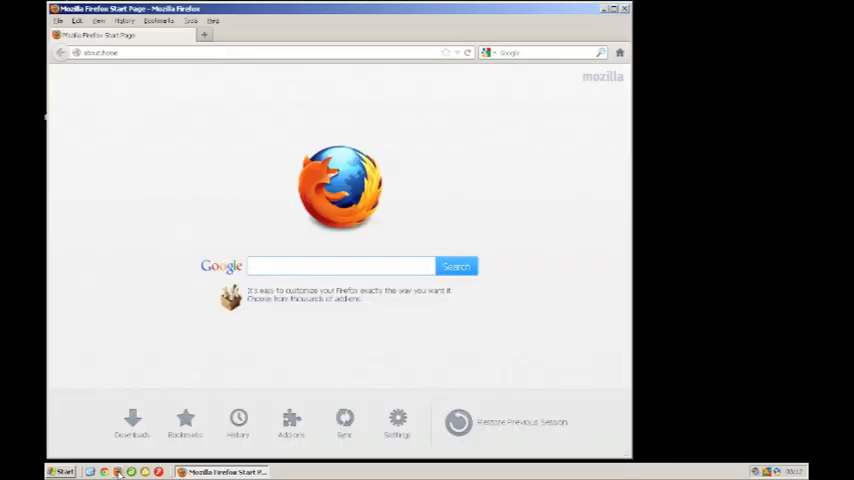
{"action": "mouse_move", "coordinate": [220, 352]}
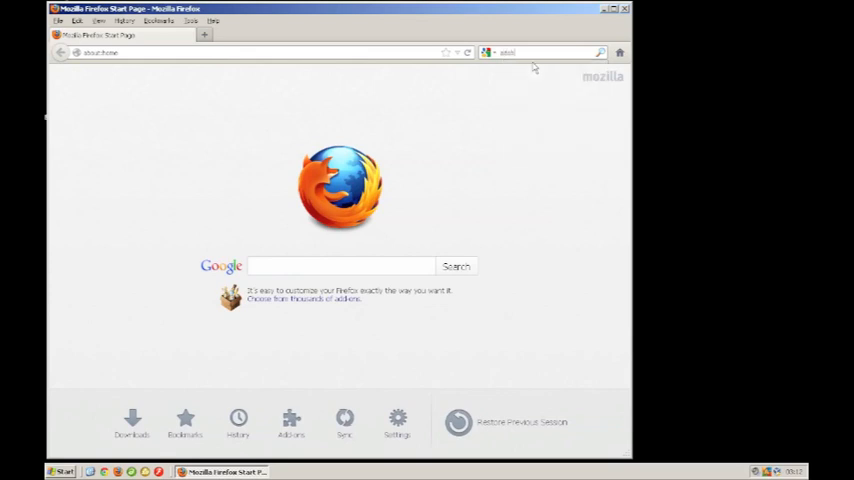
Search Google for 'adobe flash player'.
{"action": "type", "text": "adobe flash player"}
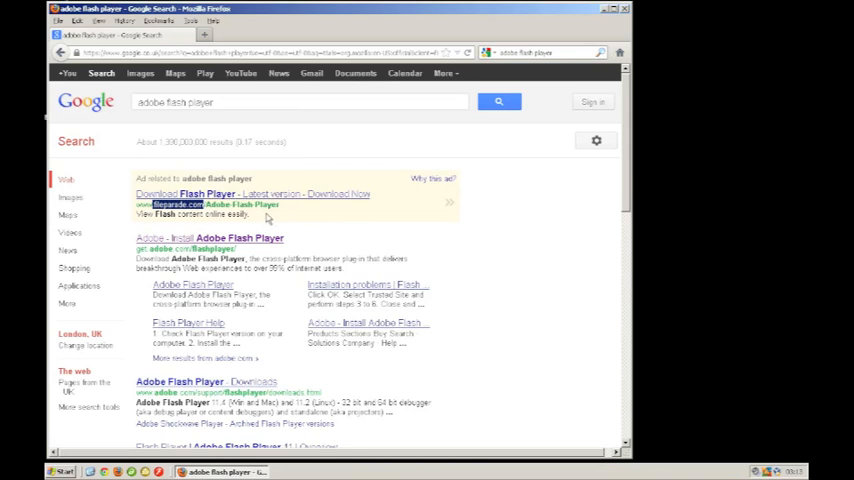
{"action": "mouse_move", "coordinate": [277, 251]}
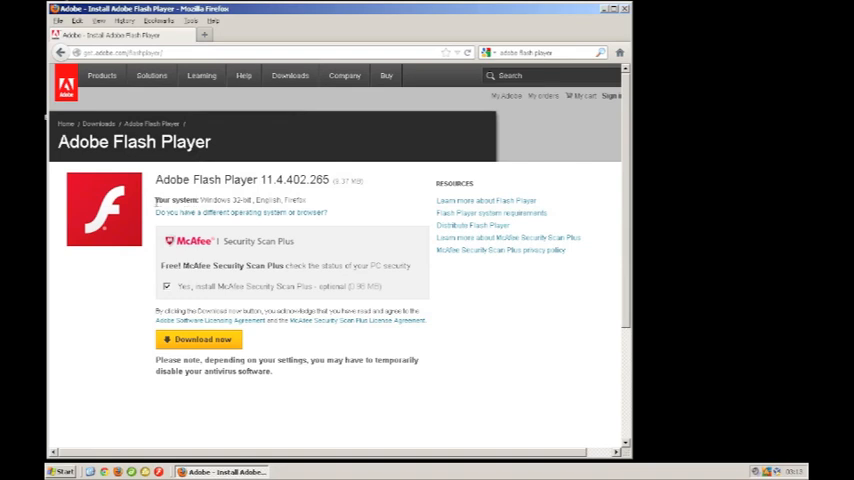
On get.adobe.com/flashplayer, follow 'Do you have a different operating system or browser?'.
{"action": "left_click_drag", "start_coordinate": [155, 199], "coordinate": [305, 199]}
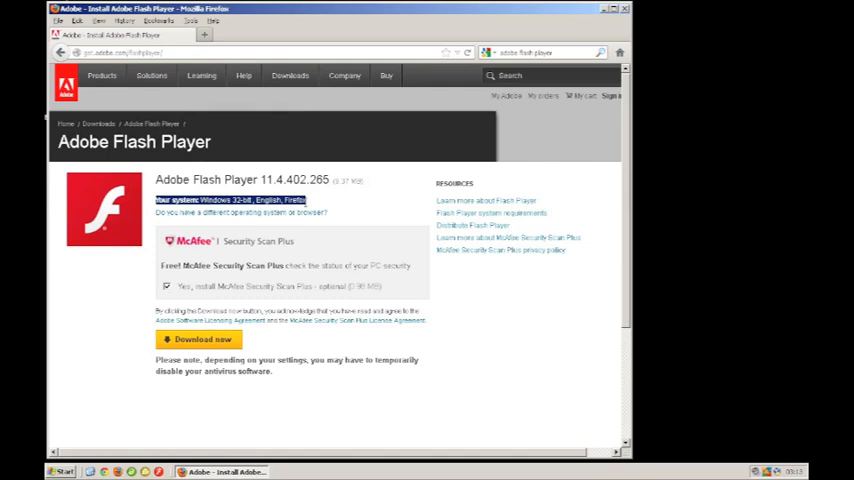
{"action": "mouse_move", "coordinate": [247, 216]}
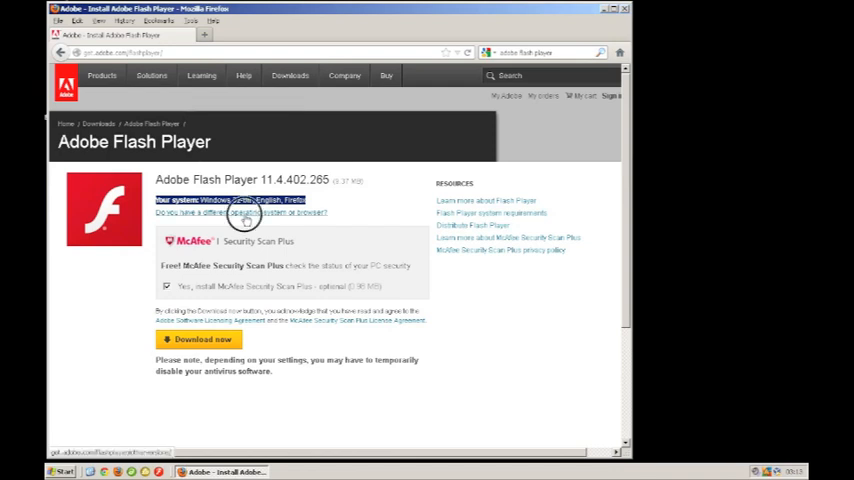
{"action": "left_click", "coordinate": [240, 213]}
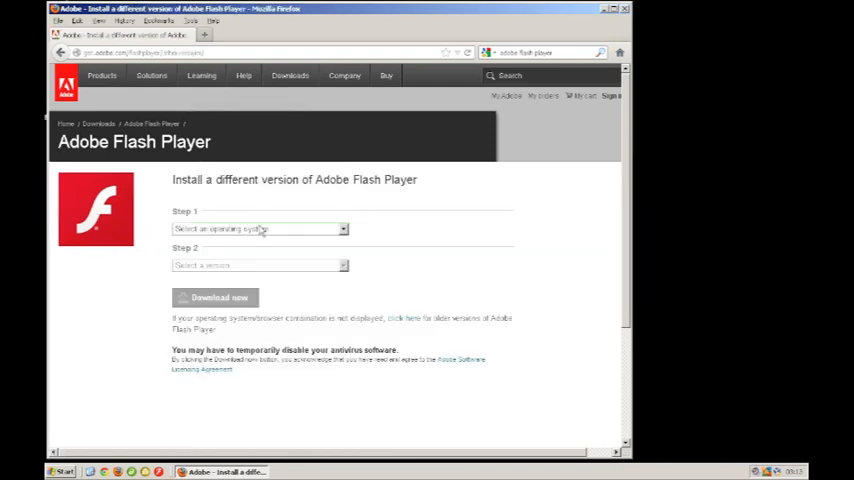
Go back to the Flash Player 11.4 download page and decline McAfee Security Scan Plus.
{"action": "left_click", "coordinate": [258, 229]}
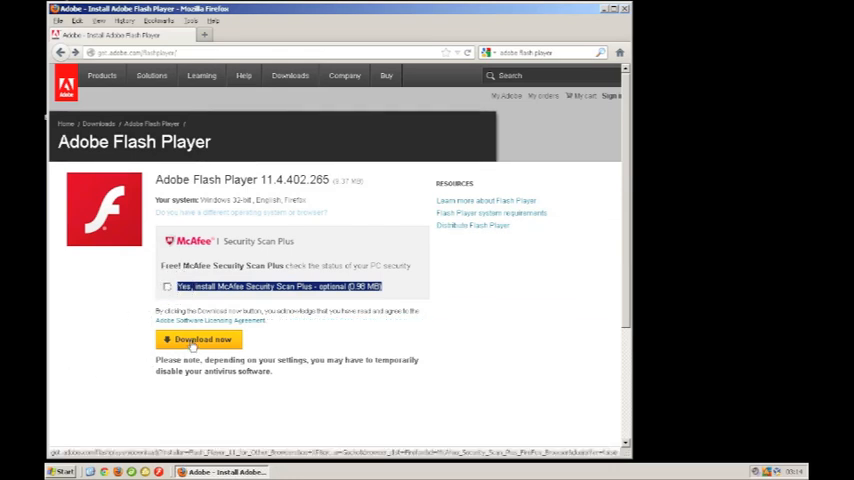
Download install_flashplayer11x32 and bring up its options in the Downloads window.
{"action": "left_click", "coordinate": [200, 339]}
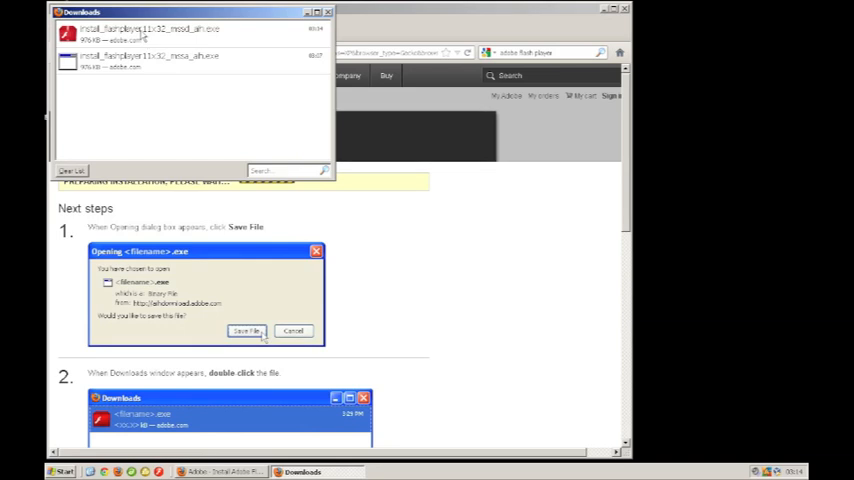
{"action": "right_click", "coordinate": [145, 32]}
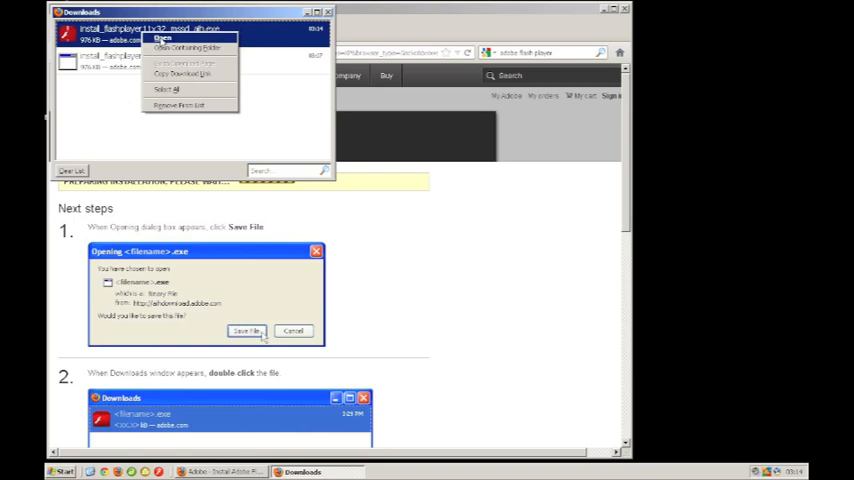
Open install_flashplayer11x32 and confirm the executable-file warning.
{"action": "left_click", "coordinate": [162, 38]}
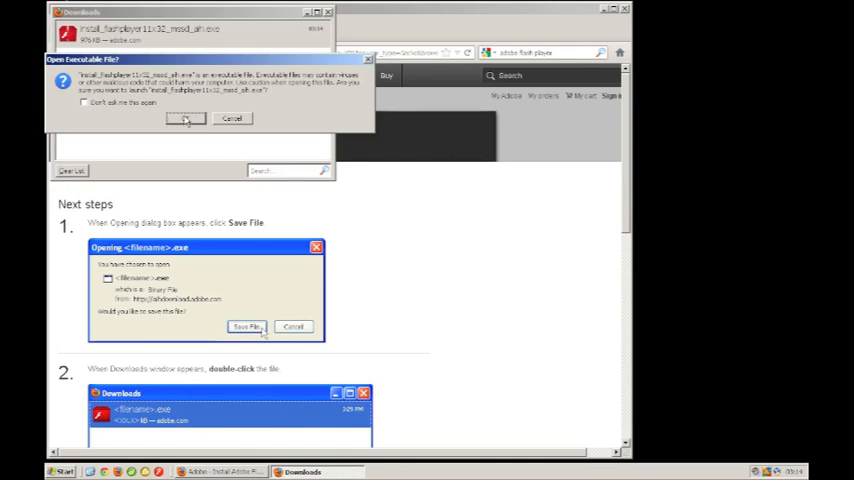
{"action": "left_click", "coordinate": [186, 118]}
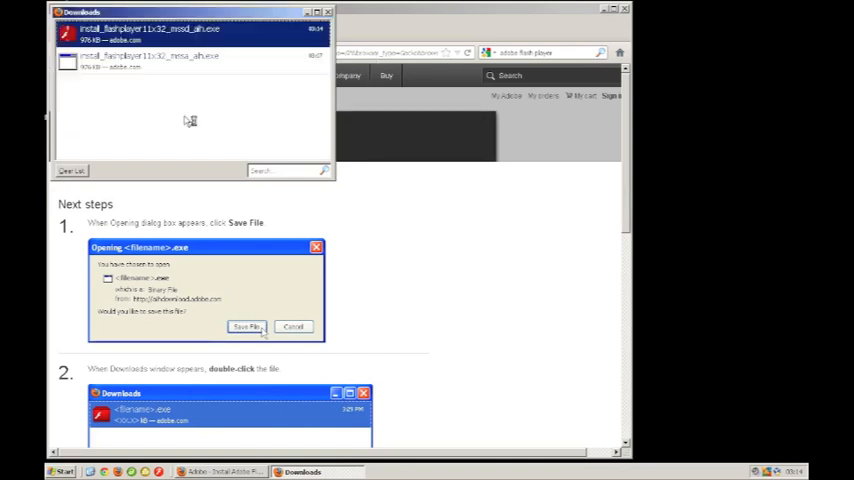
Keep automatic updates selected and start downloading Adobe Flash Player 11.
{"action": "left_click", "coordinate": [246, 327]}
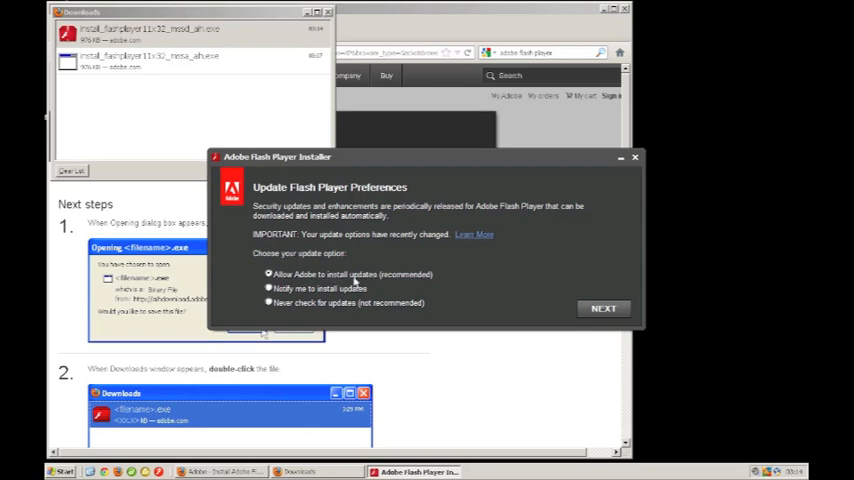
{"action": "mouse_move", "coordinate": [352, 278]}
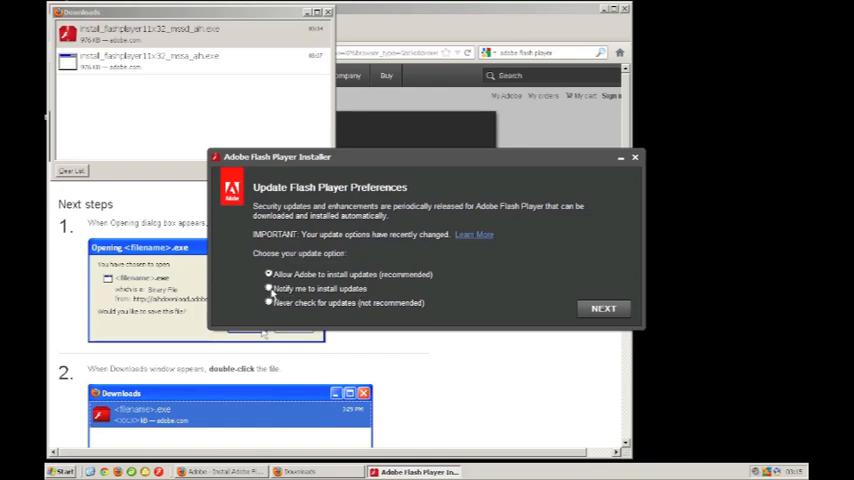
{"action": "left_click", "coordinate": [270, 303]}
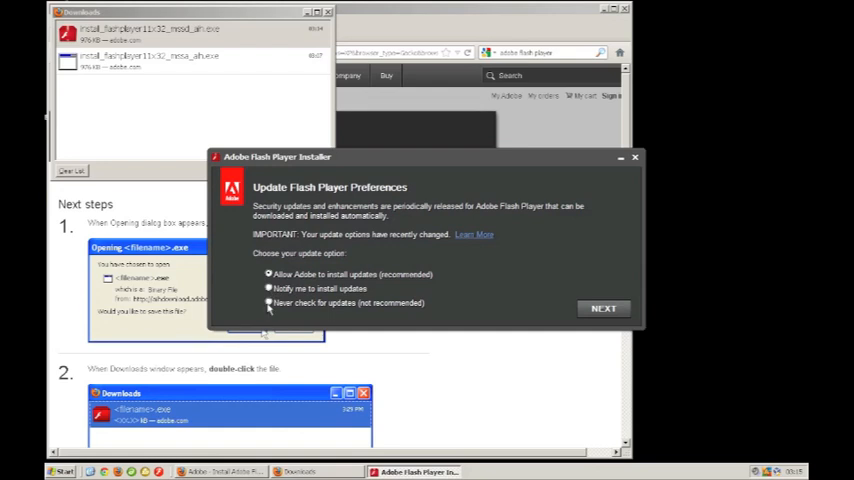
{"action": "mouse_move", "coordinate": [455, 310]}
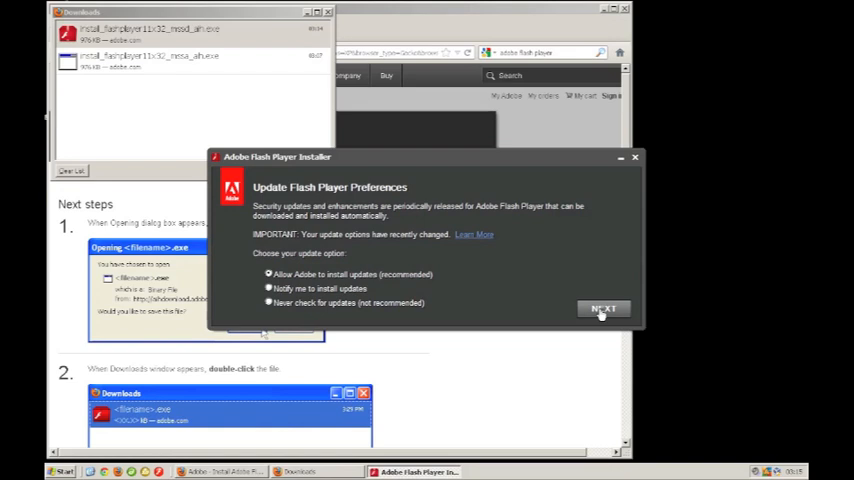
{"action": "left_click", "coordinate": [603, 308]}
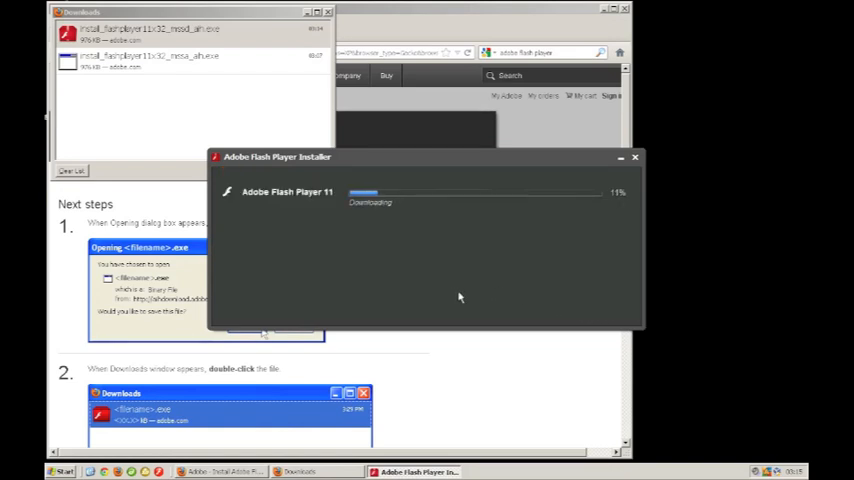